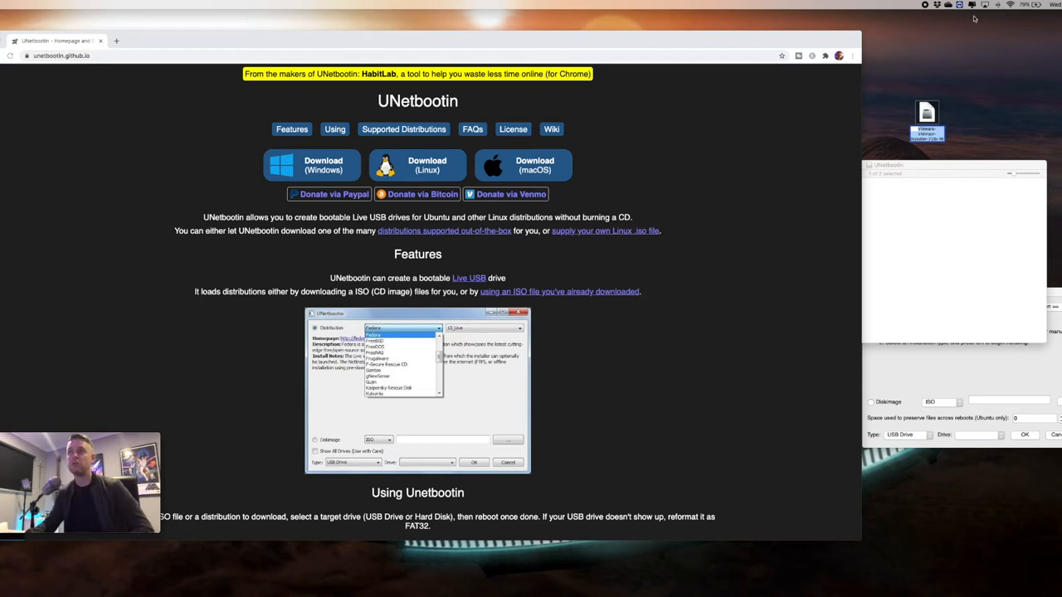
mouse_move(392, 111)
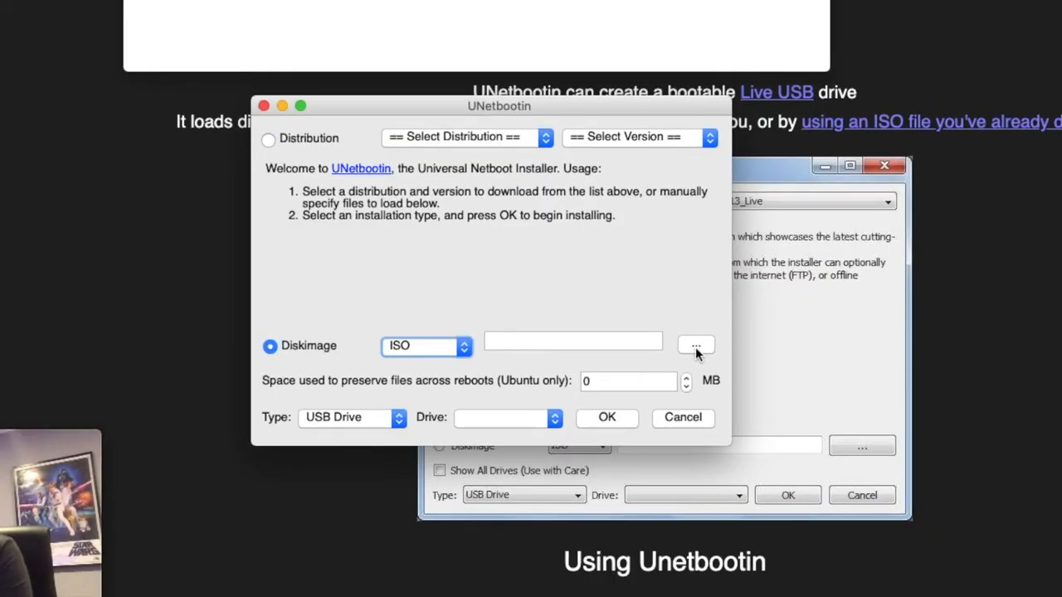
mouse_move(696, 348)
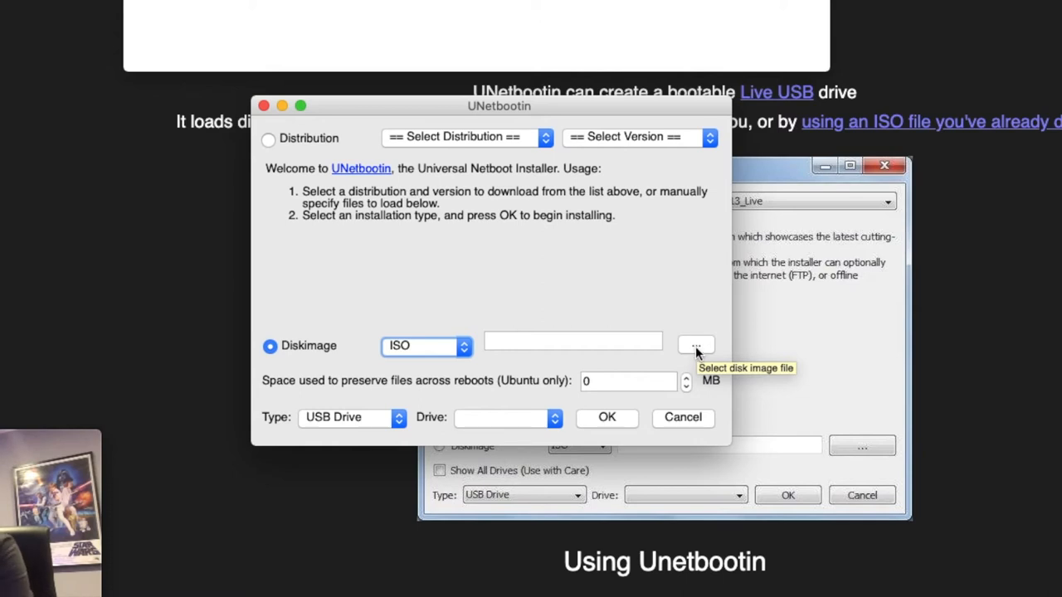
- Pick the ESXi image, launch Disk Utility, show all devices and select the whole Toshiba drive
left_click(695, 345)
type("disk")
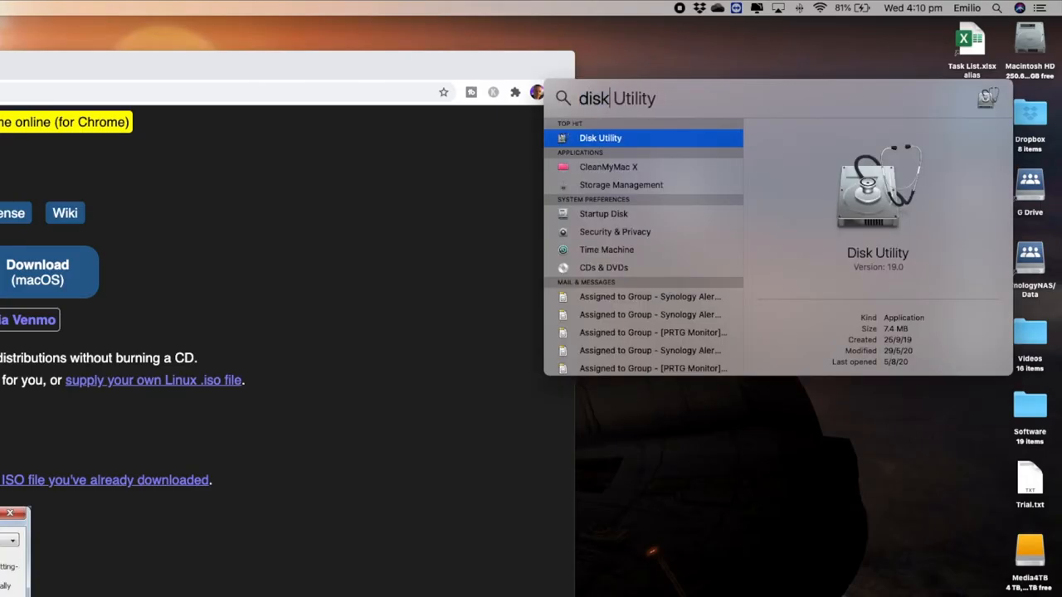
left_click(601, 138)
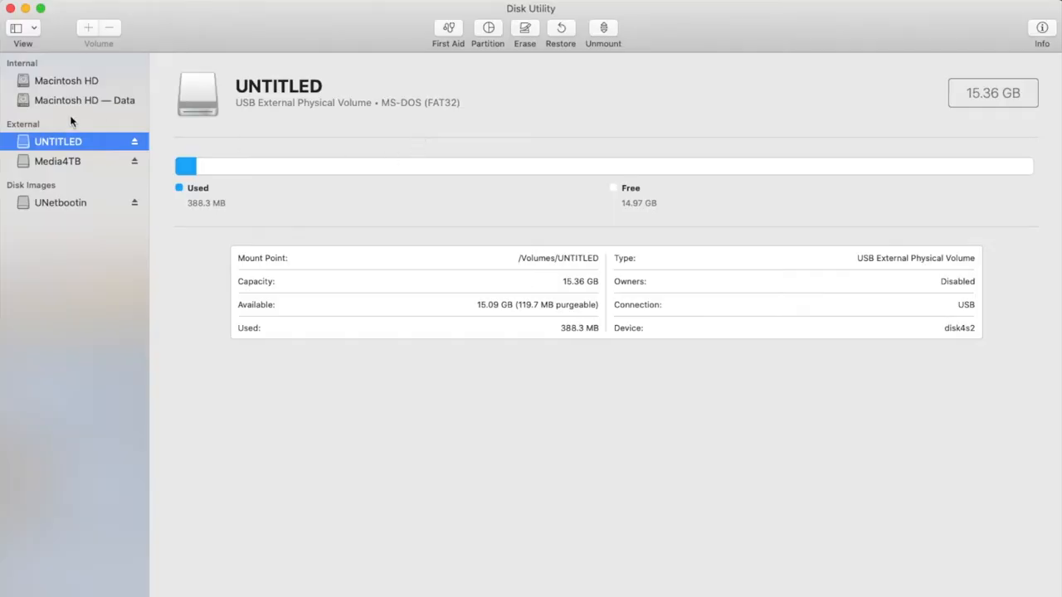
mouse_move(75, 150)
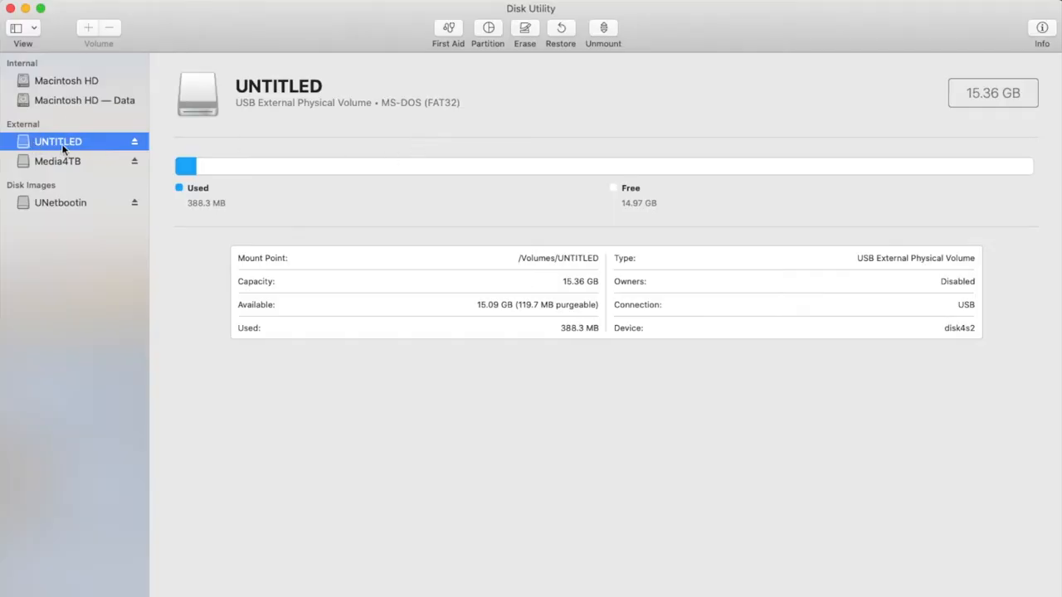
mouse_move(68, 38)
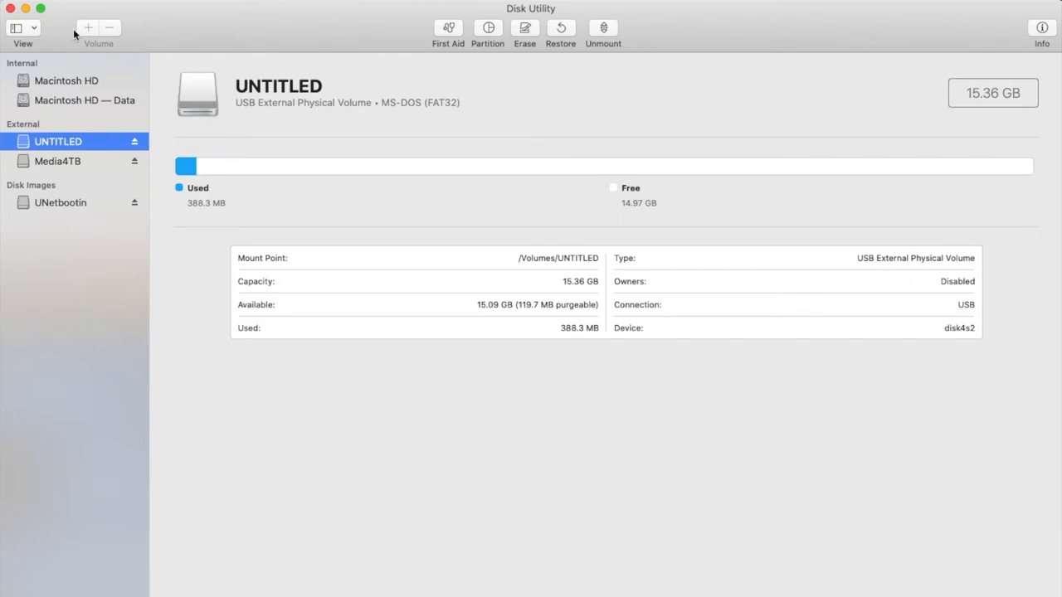
mouse_move(23, 25)
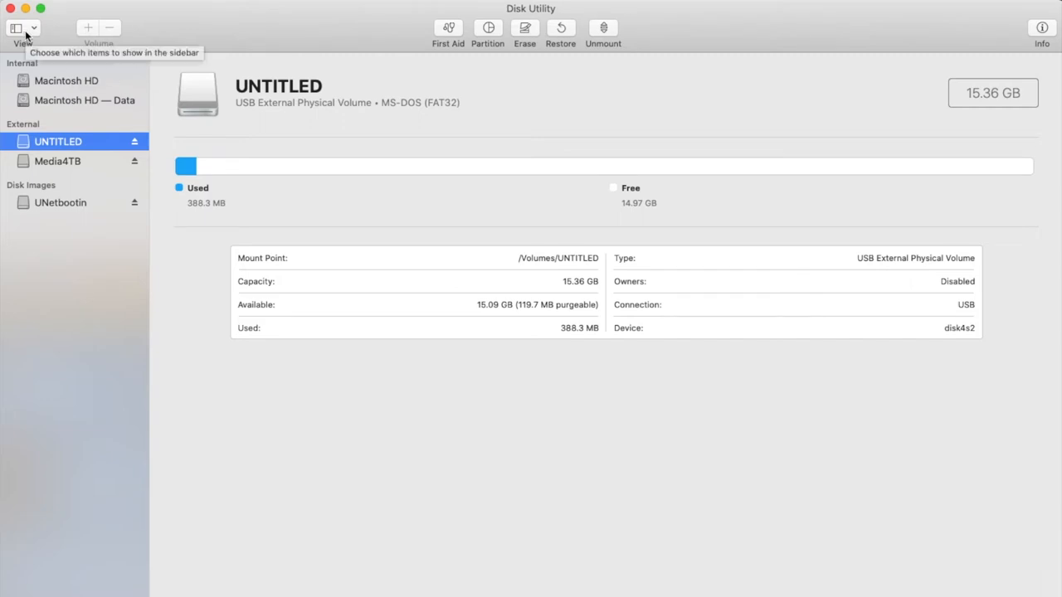
left_click(23, 28)
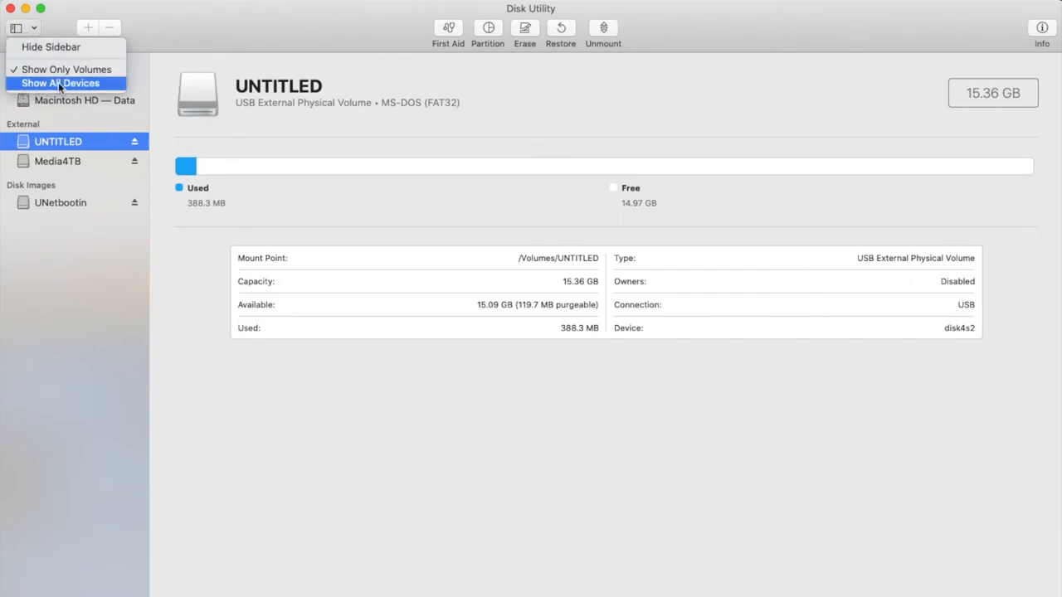
left_click(63, 83)
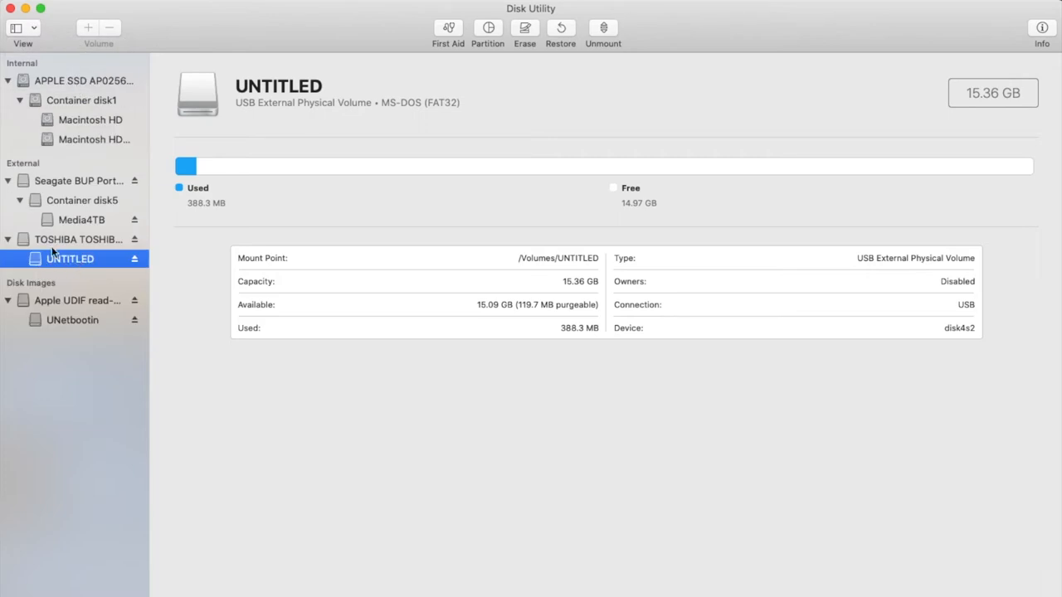
left_click(74, 239)
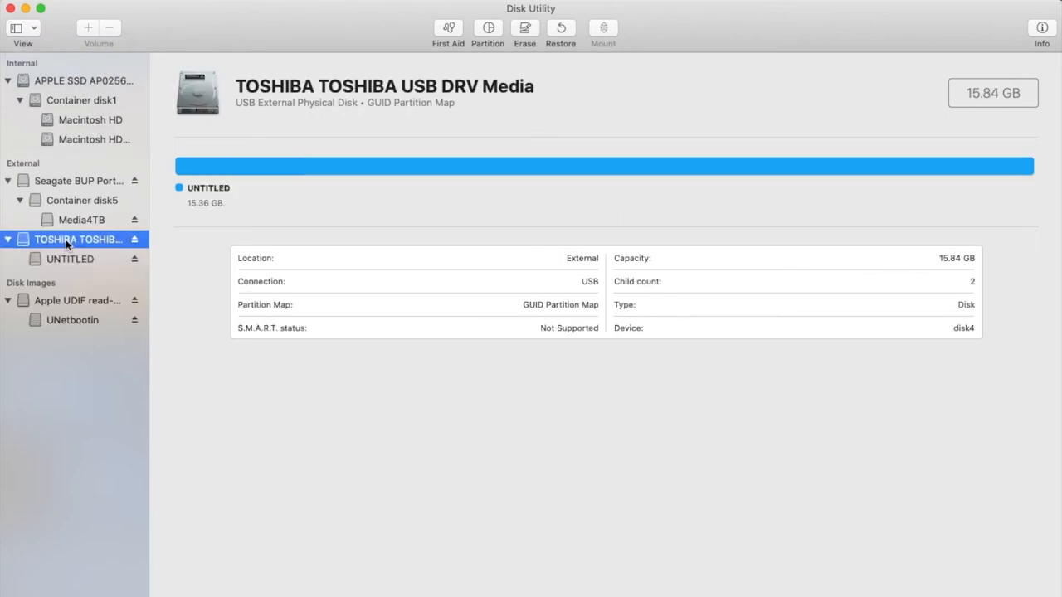
mouse_move(548, 110)
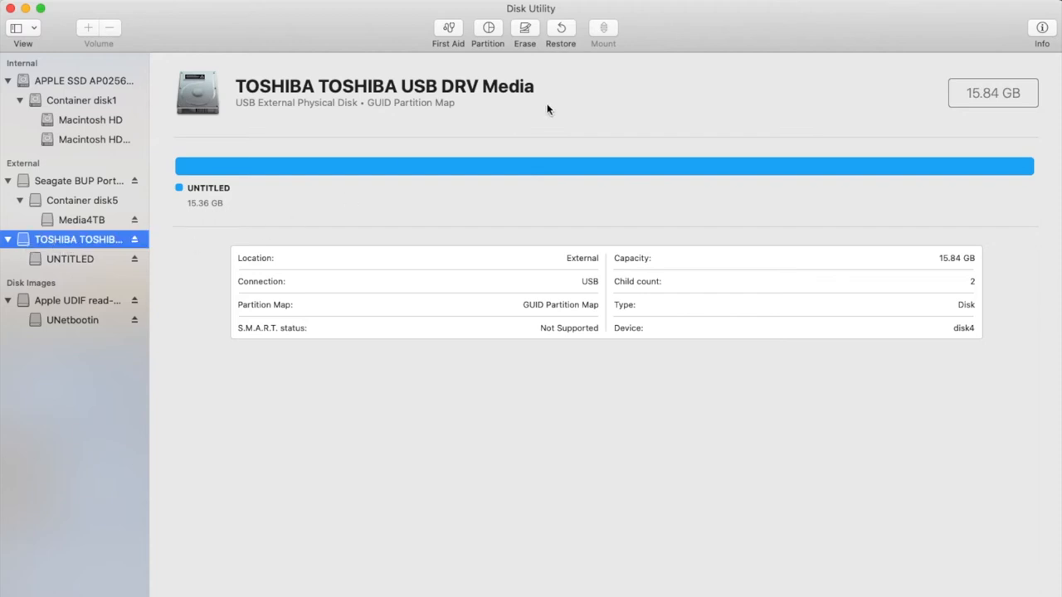
- Erase the Toshiba USB drive as MS-DOS (FAT) with a GUID Partition Map
left_click(519, 31)
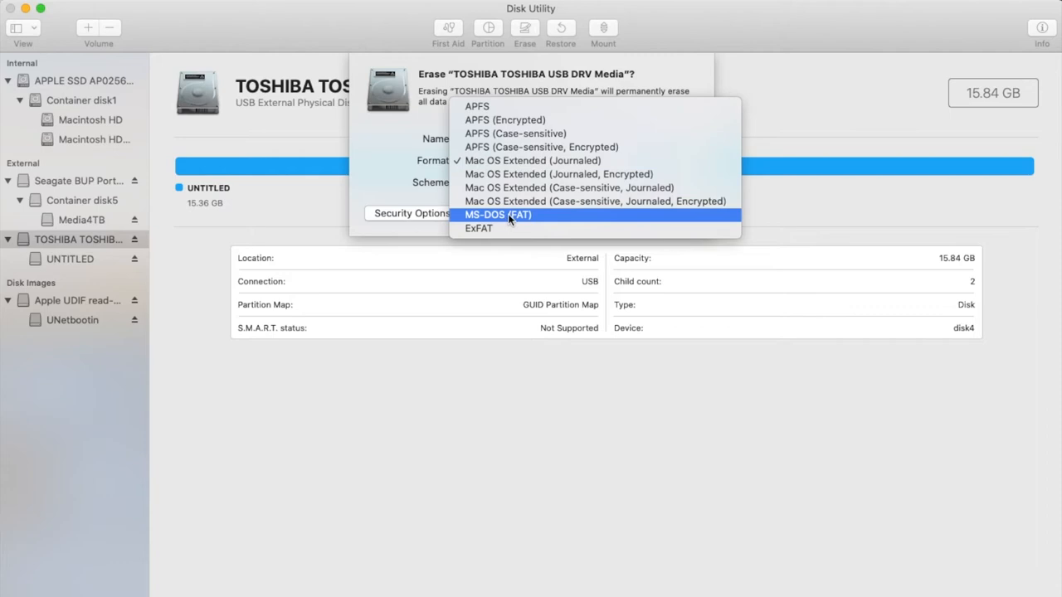
left_click(498, 214)
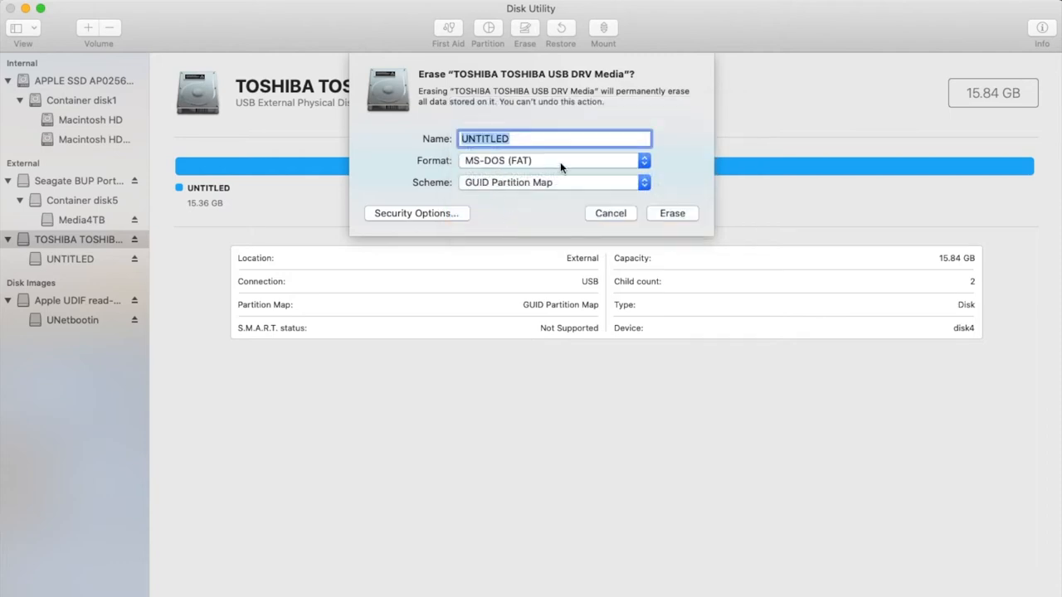
mouse_move(468, 191)
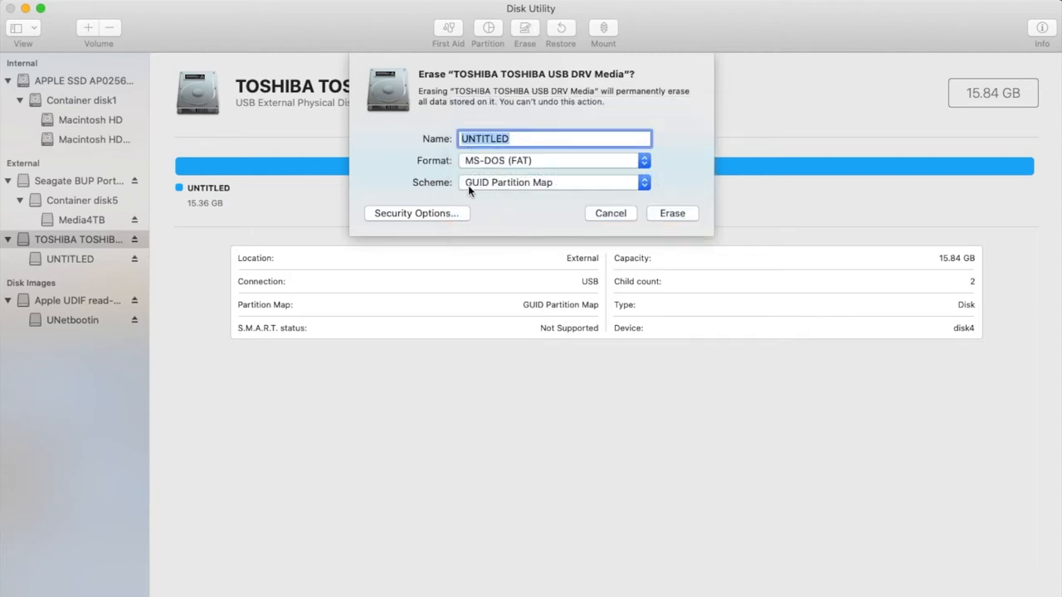
mouse_move(664, 222)
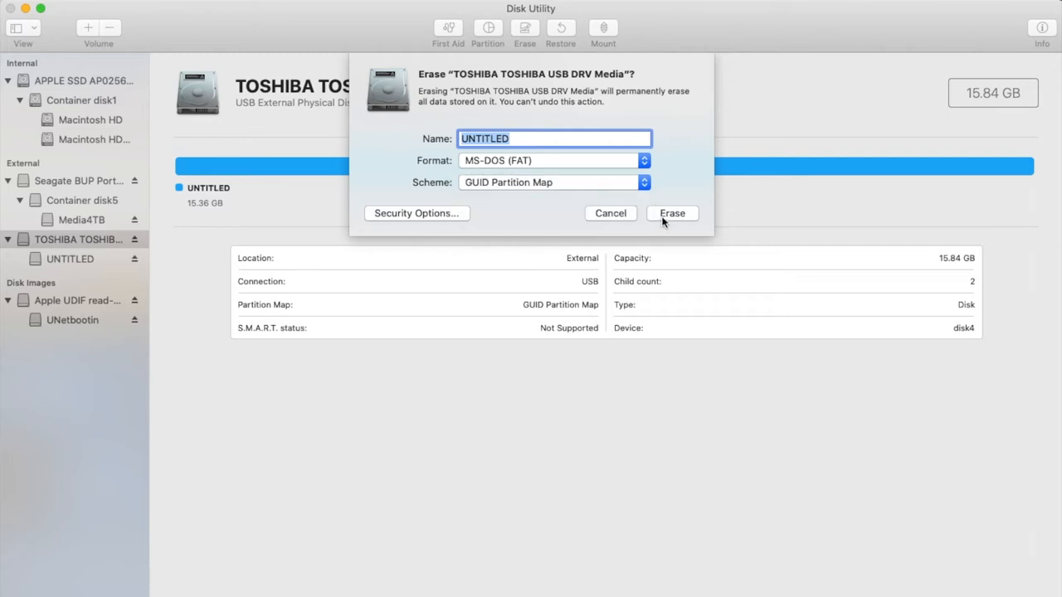
left_click(671, 212)
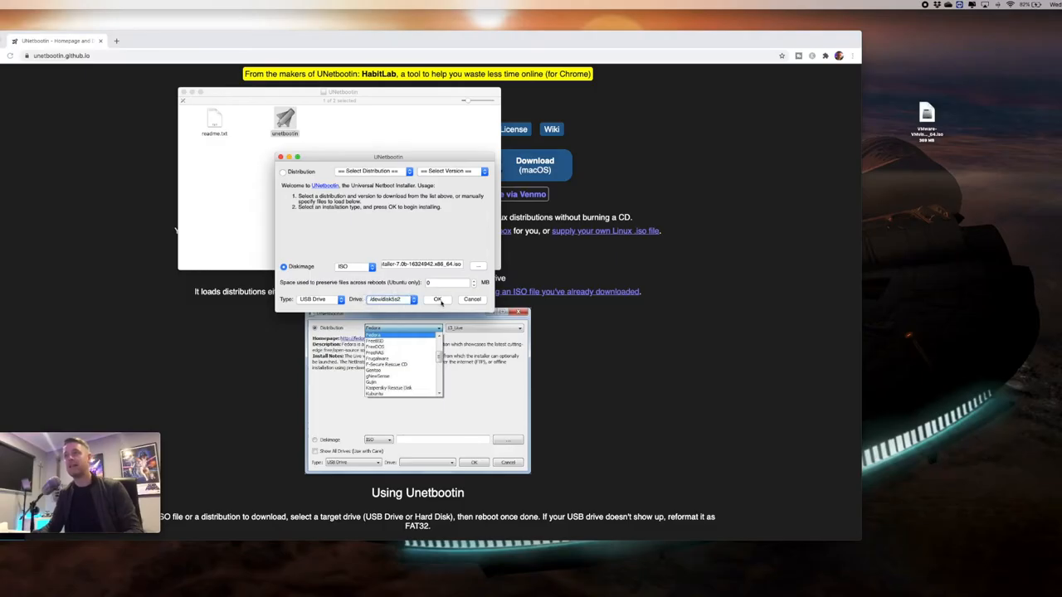
- Write the ESXi installer image to the USB drive and exit UNetbootin when complete
left_click(438, 299)
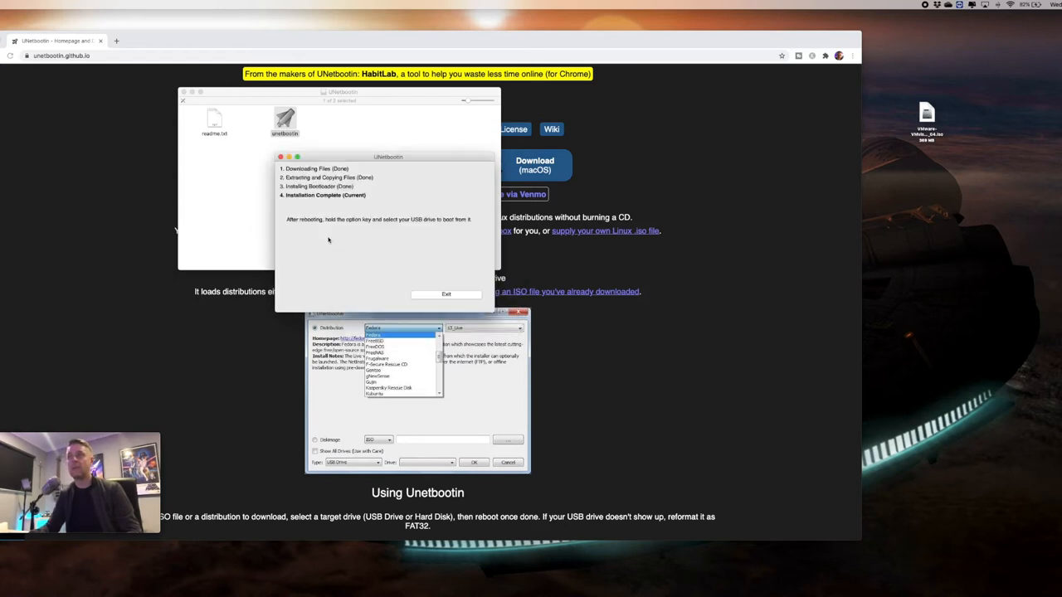
mouse_move(302, 226)
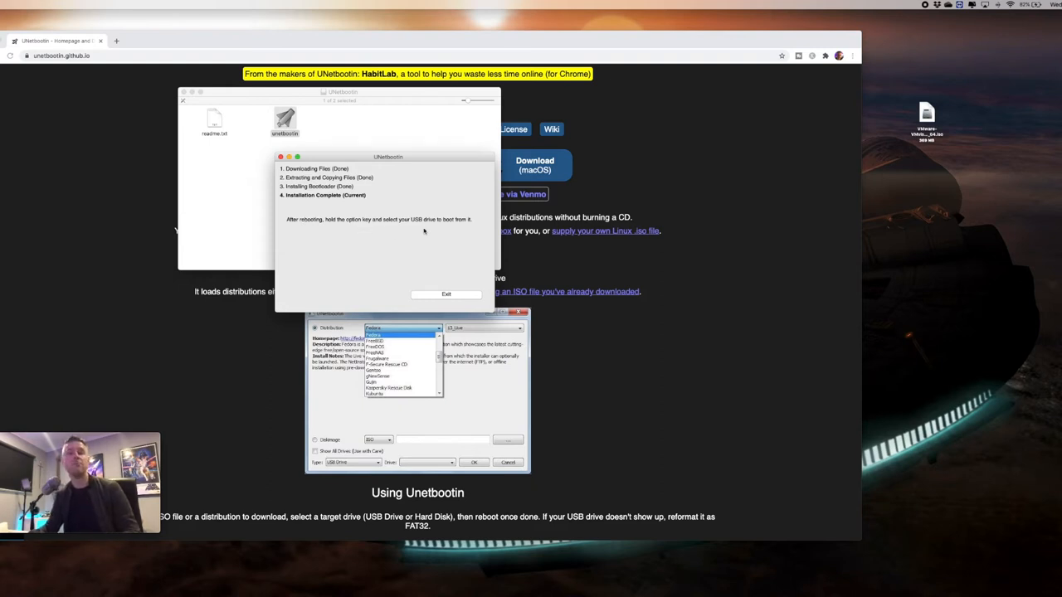
mouse_move(447, 296)
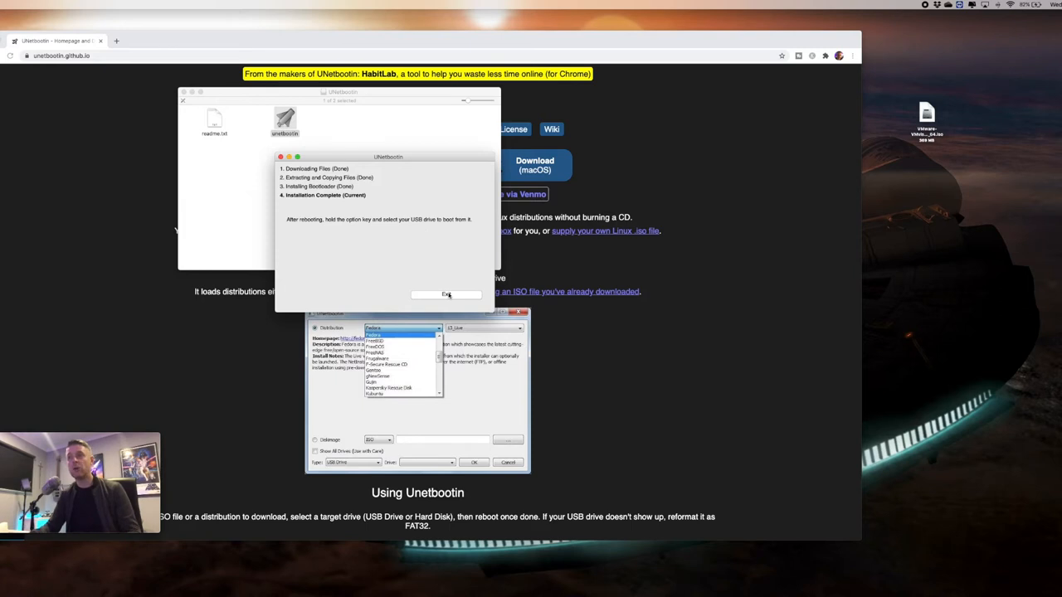
left_click(446, 296)
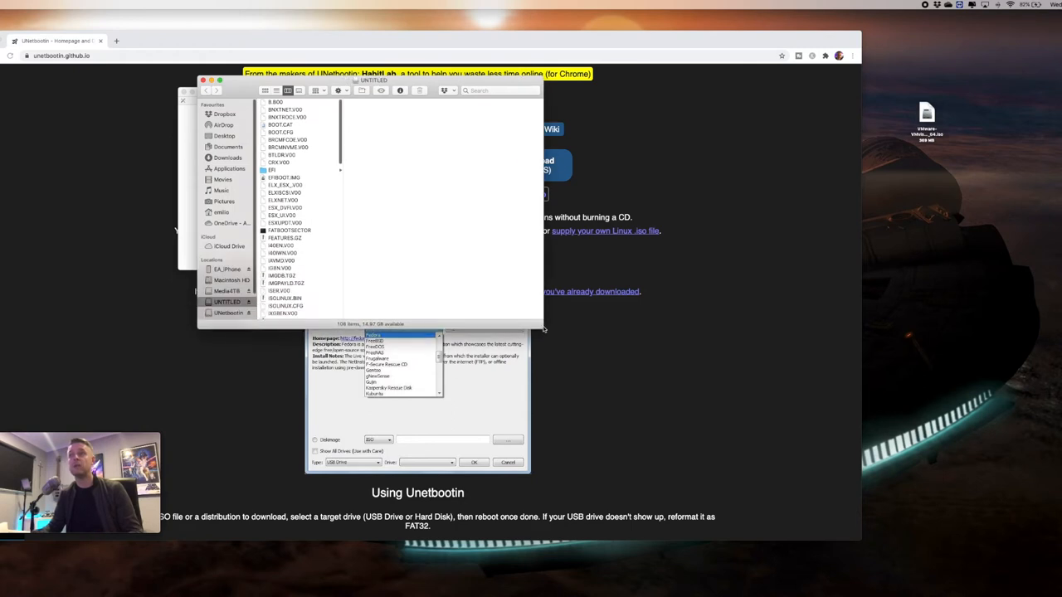
- Scroll through the copied installer files on the USB drive in Finder
scroll("down", 3)
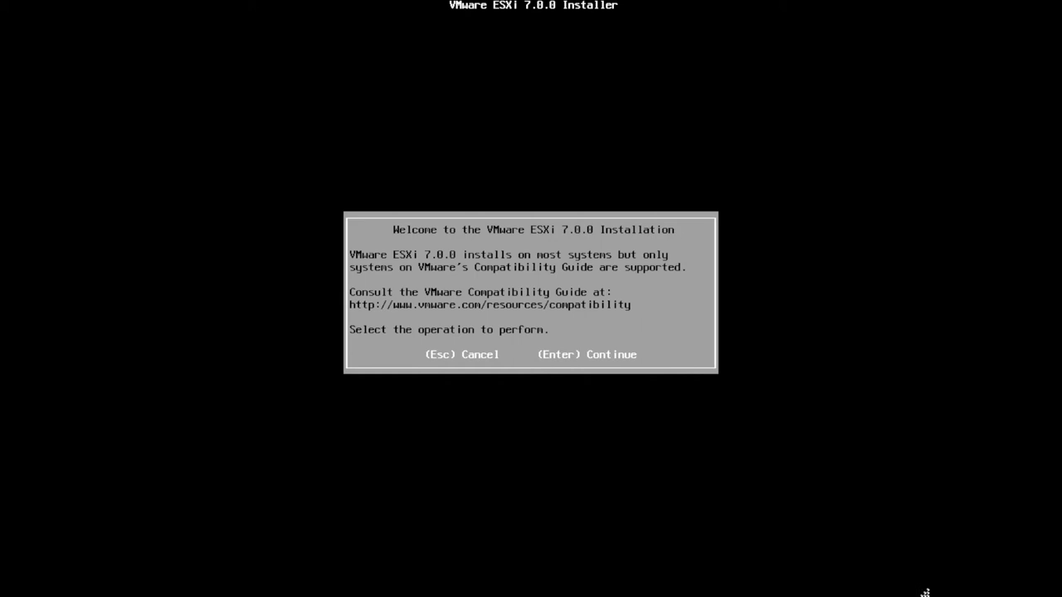
- Accept the EULA, choose the 250 GB local disk, set the root password and install ESXi 7.0.0
key("enter")
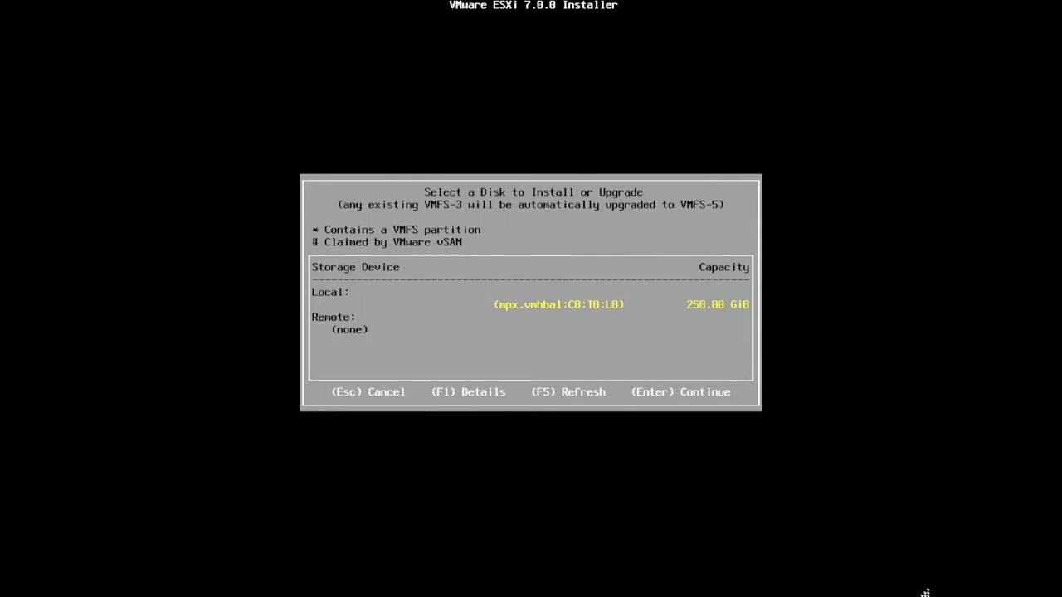
key("Enter")
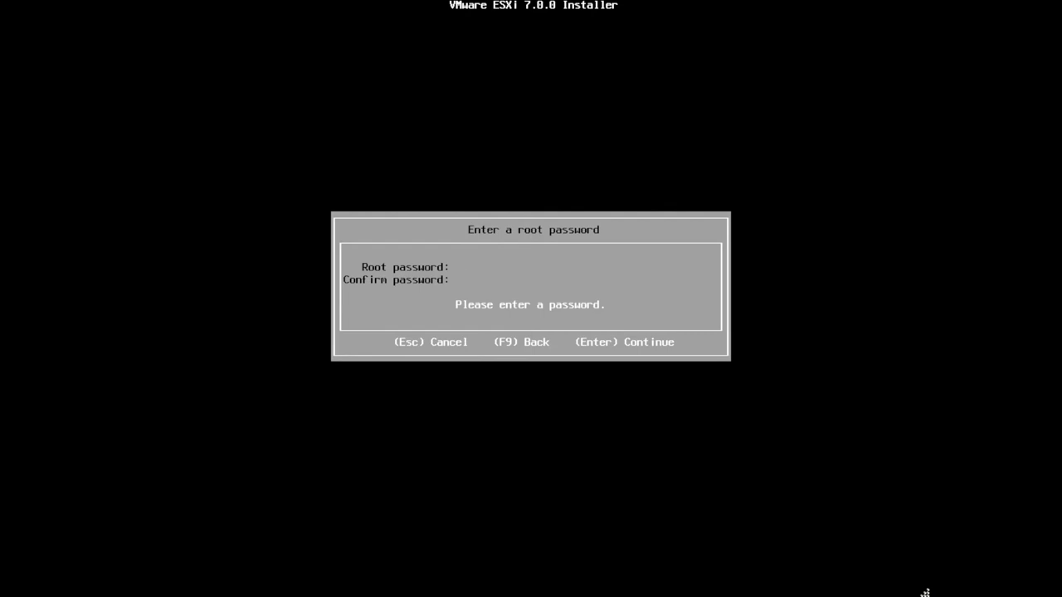
key("Enter")
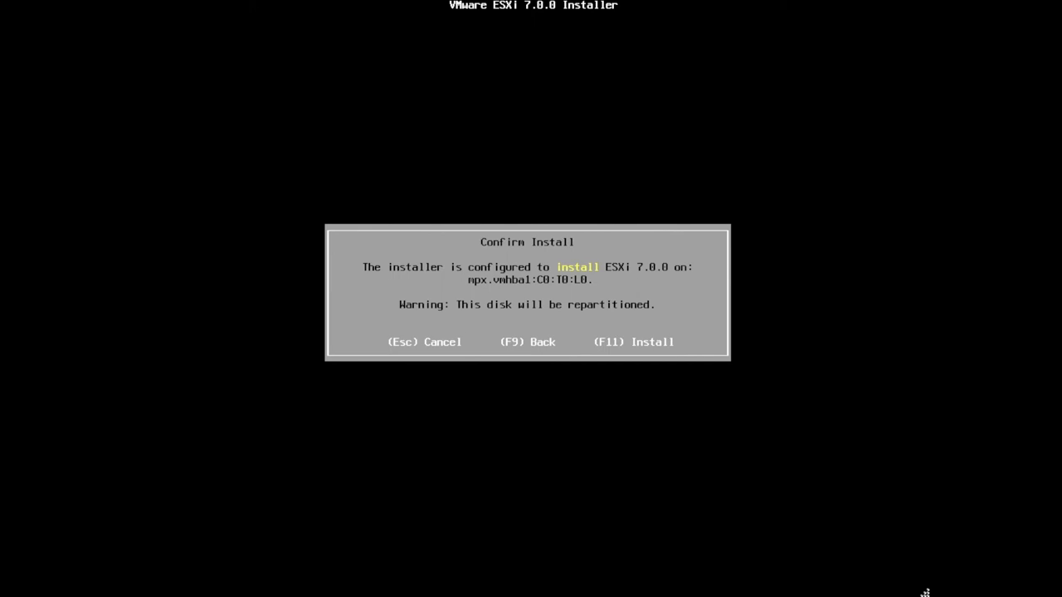
key("f11")
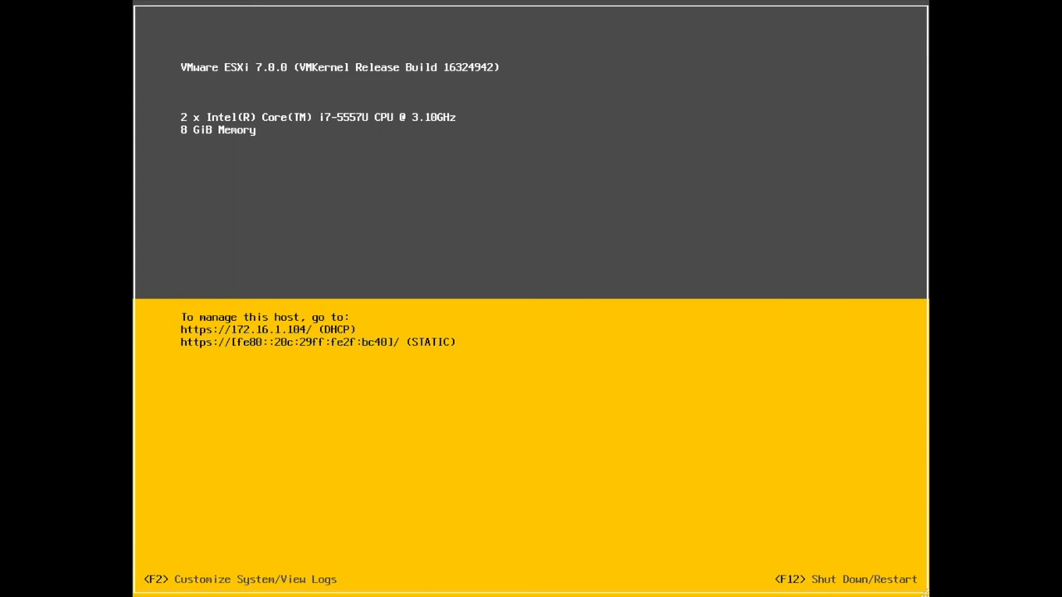
- Log in to system customization as root and reach the IPv4 configuration of the management network
key("F2")
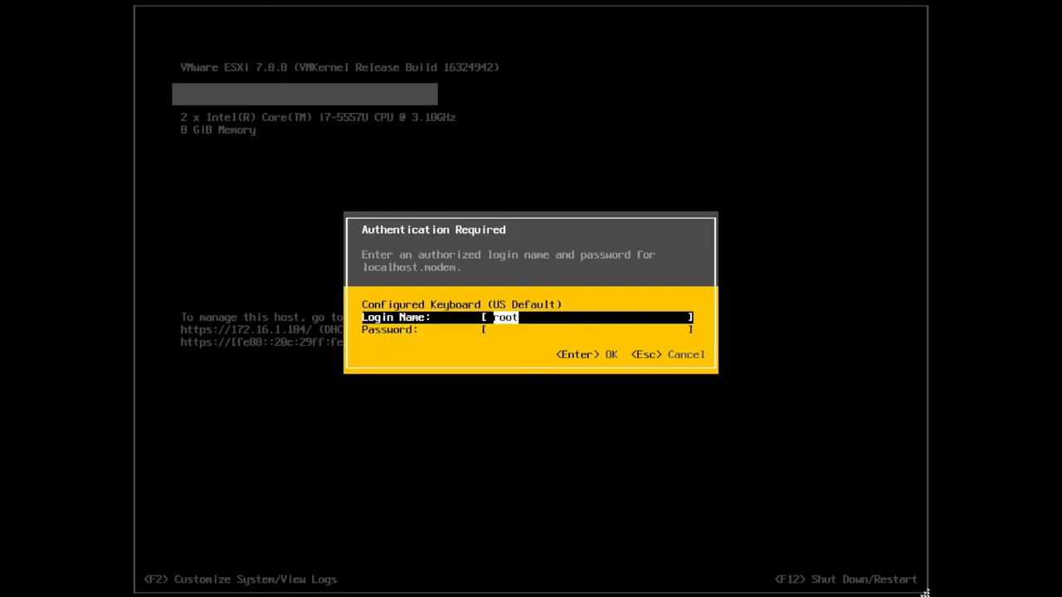
key("Tab")
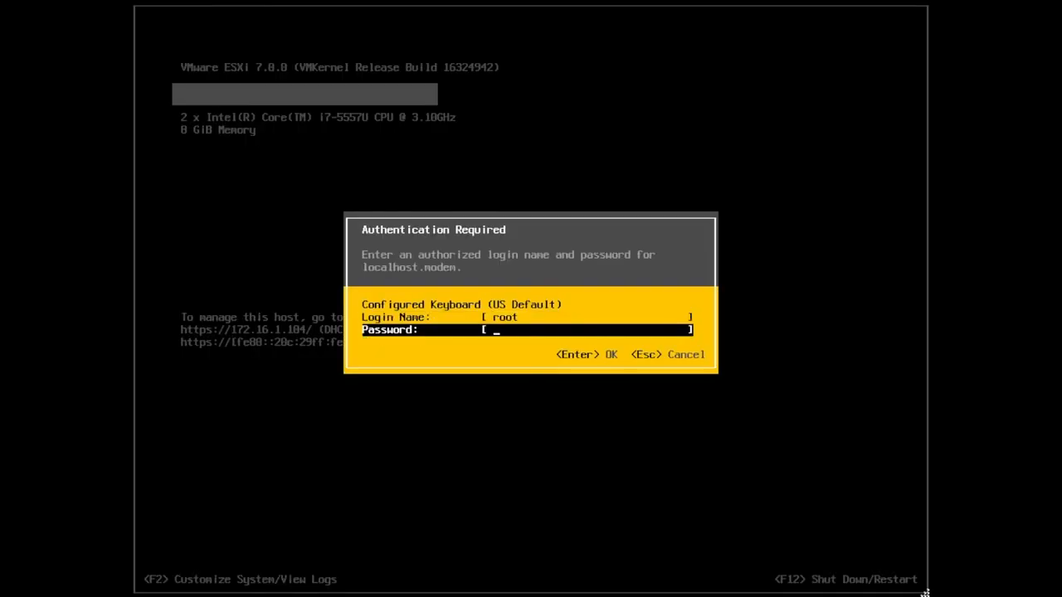
key("Enter")
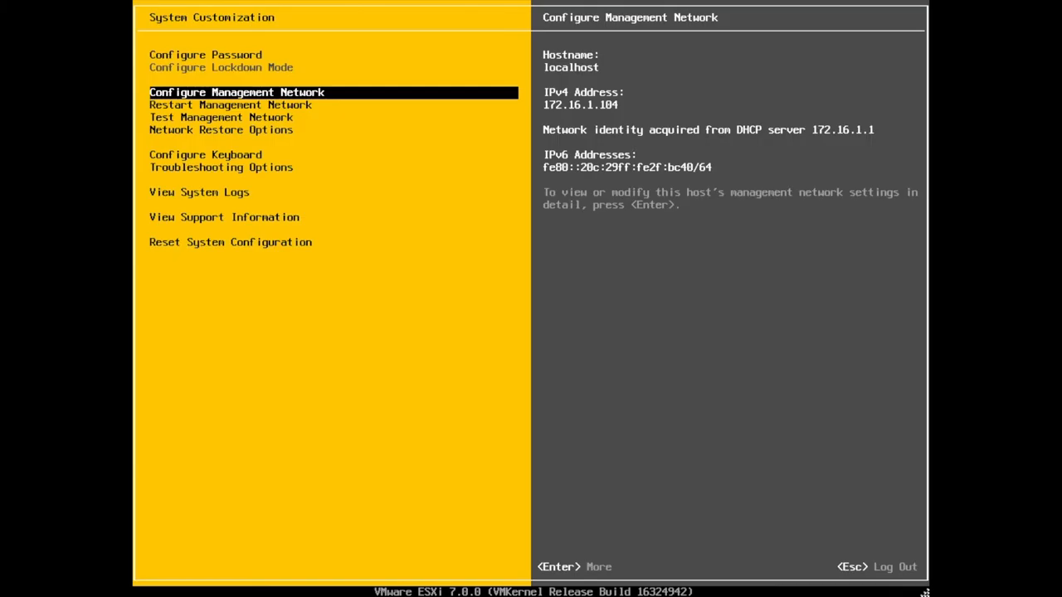
key("Enter")
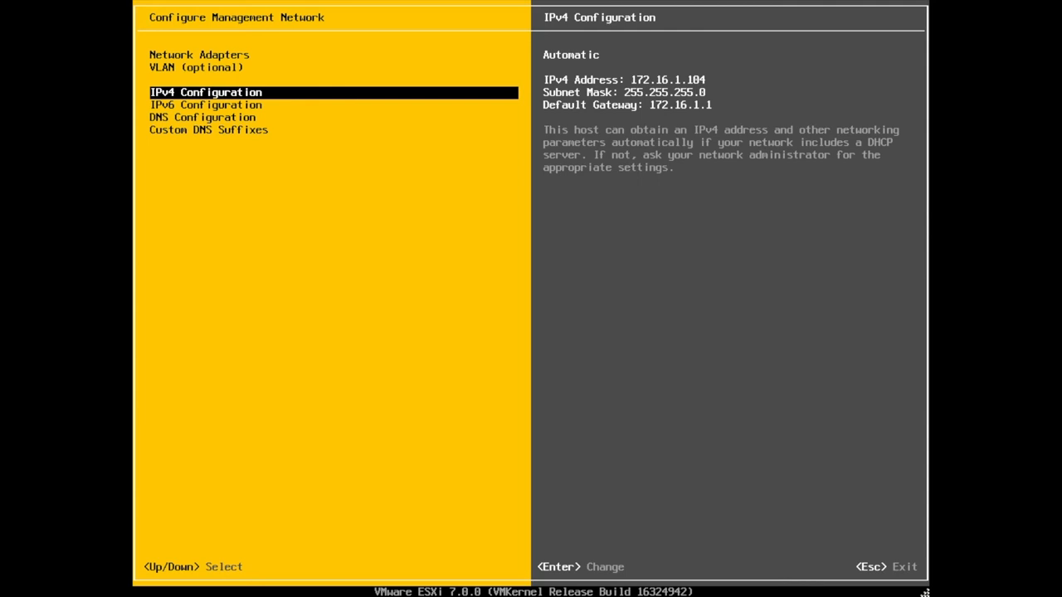
key("Enter")
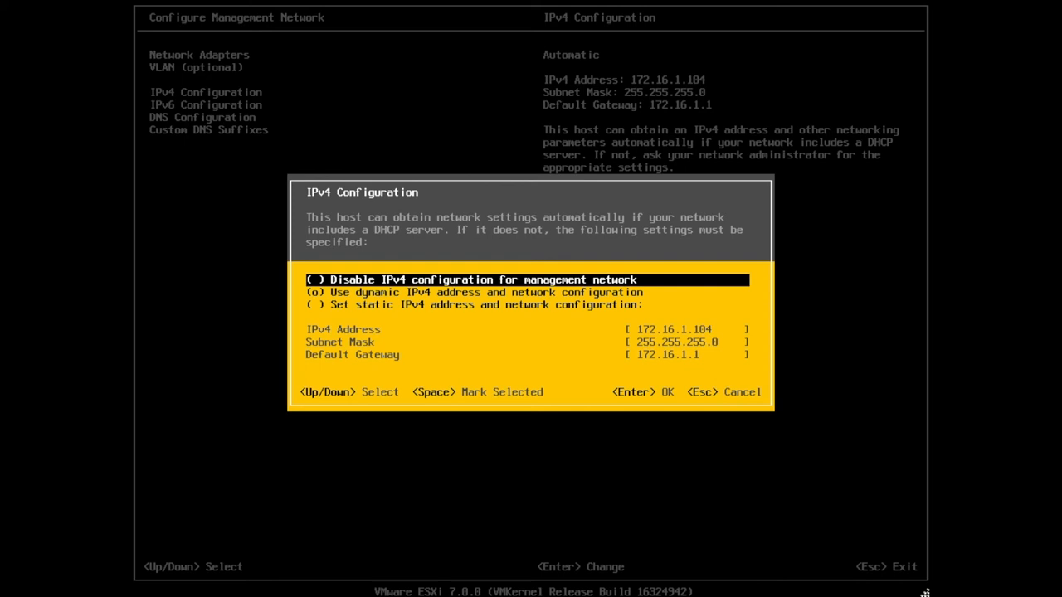
- Switch IPv4 to a static address and apply it, restarting the management network
key("Down")
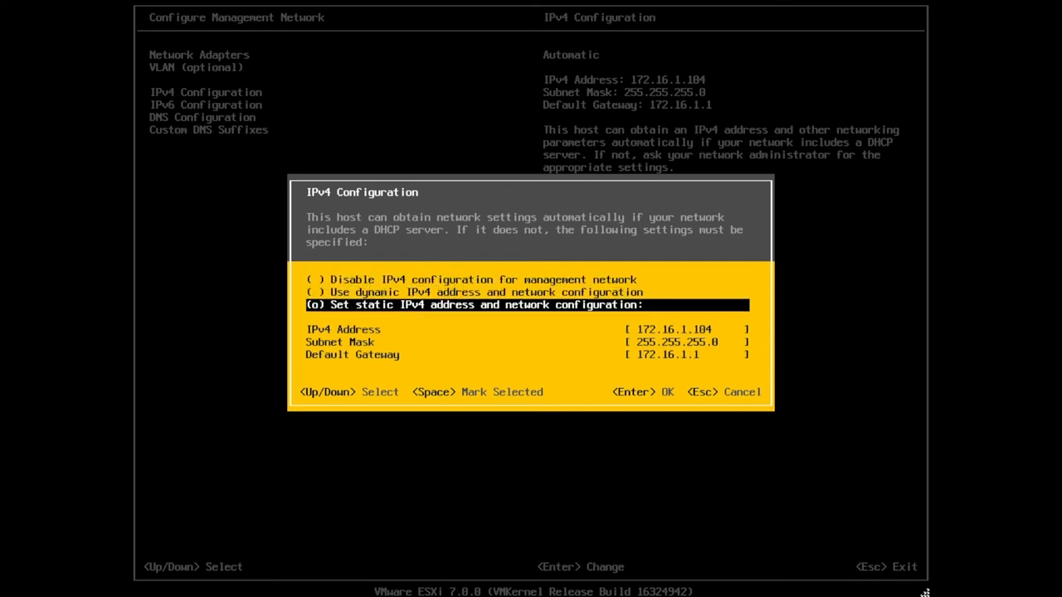
key("Down")
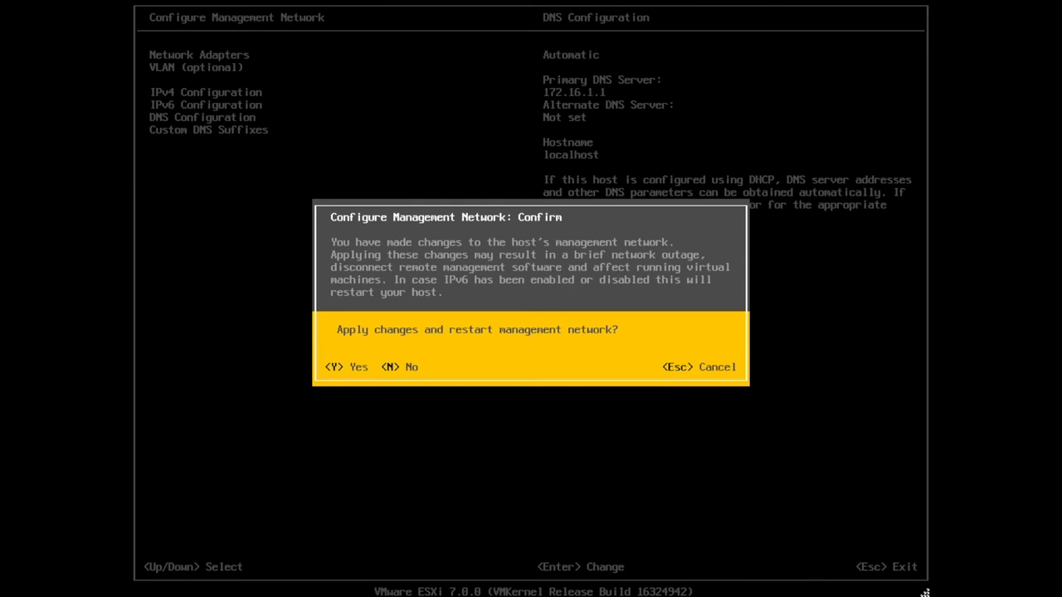
key("y")
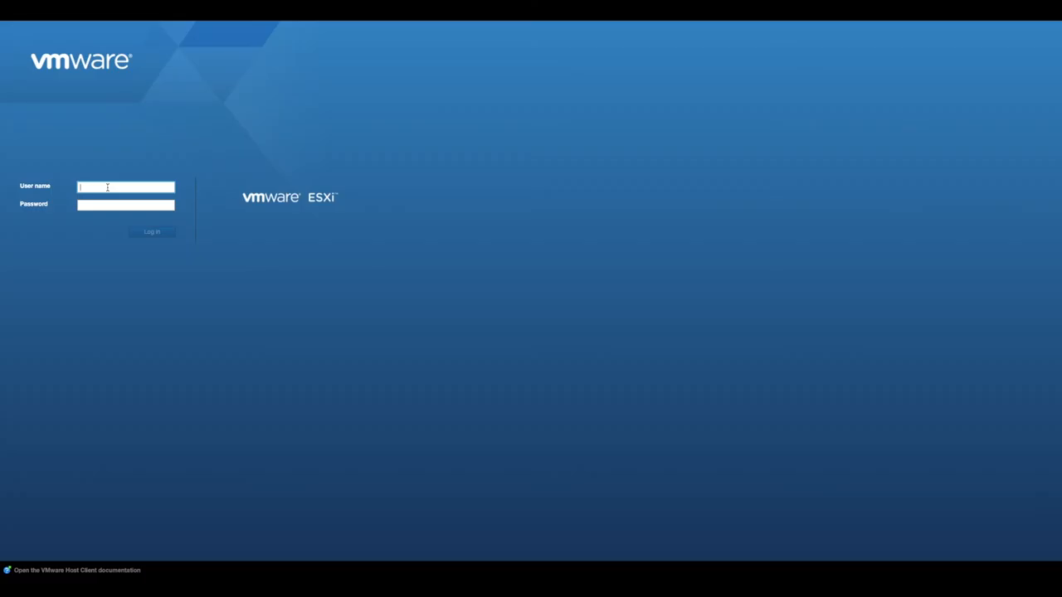
- Sign in to the Host Client as root and bring up the localhost.localdomain dashboard
type("root")
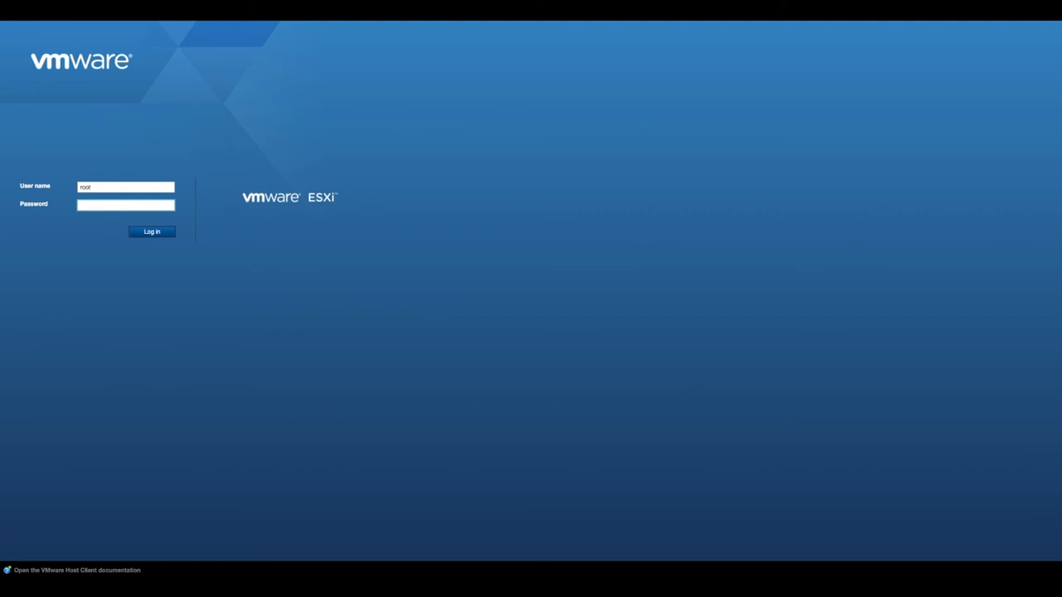
left_click(153, 233)
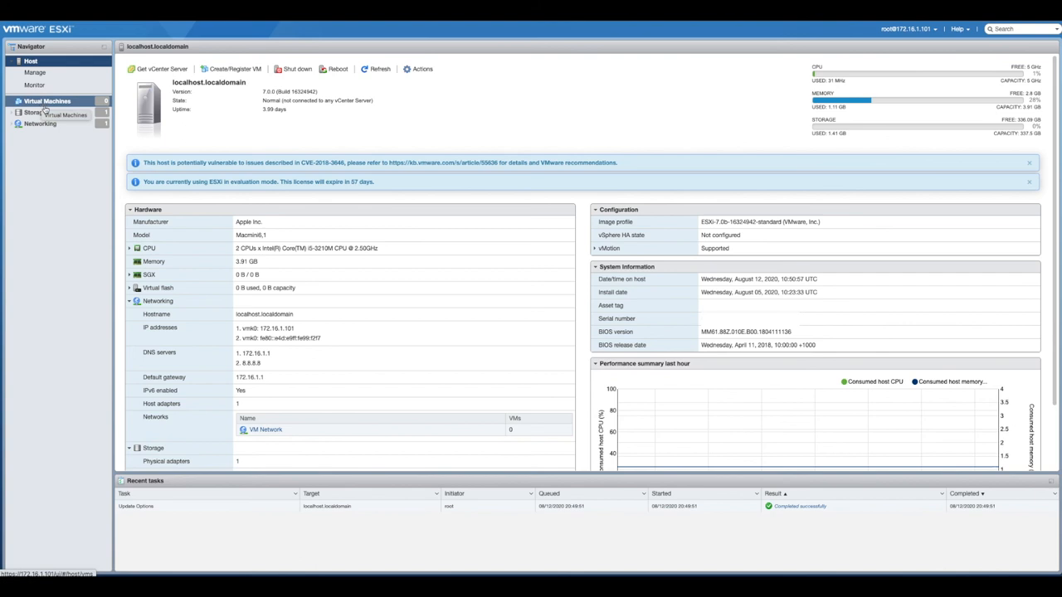
left_click(33, 113)
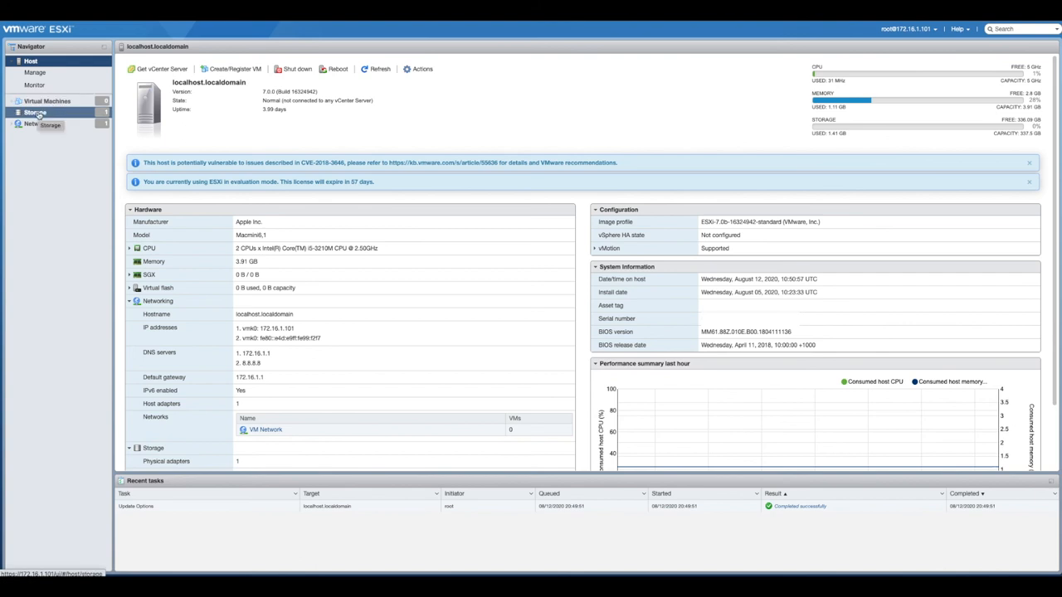